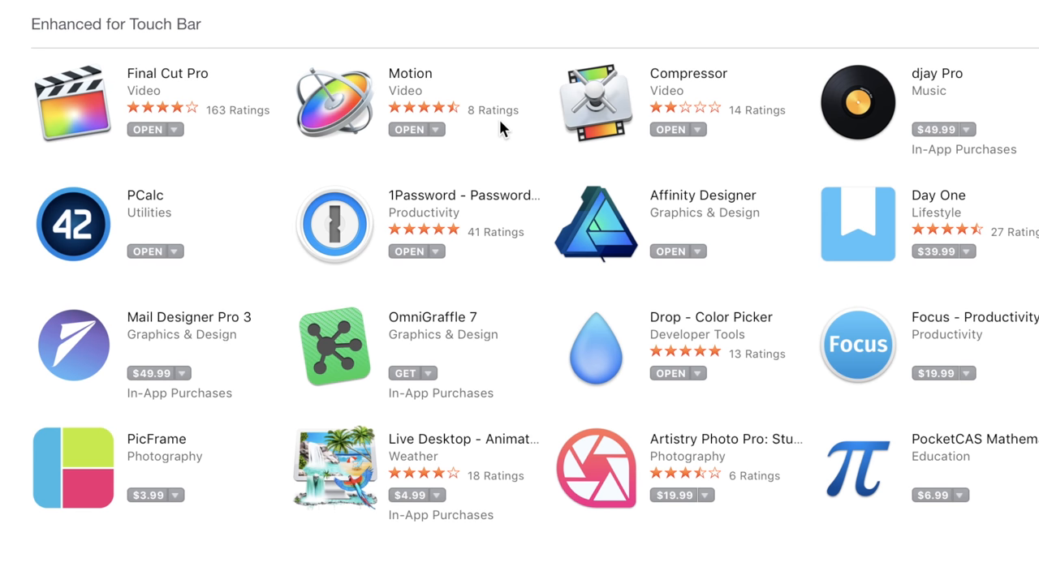
mouse_move(747, 177)
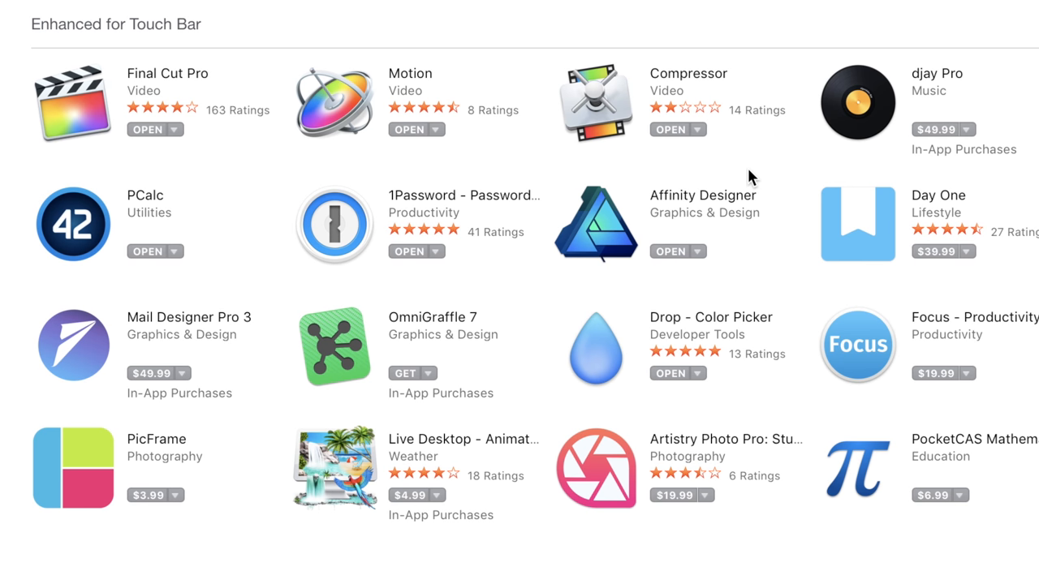
mouse_move(941, 40)
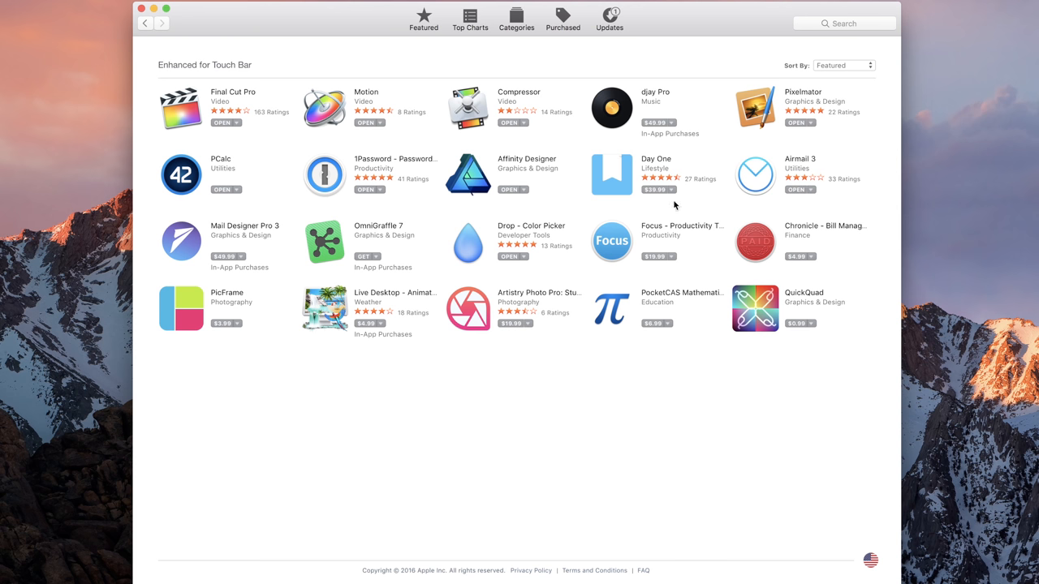
mouse_move(628, 215)
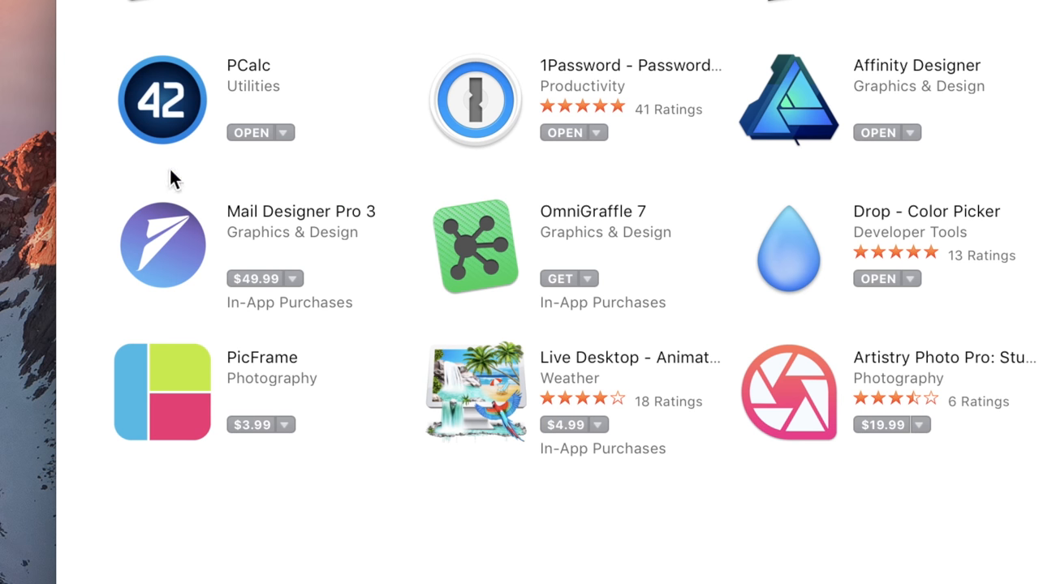
mouse_move(300, 309)
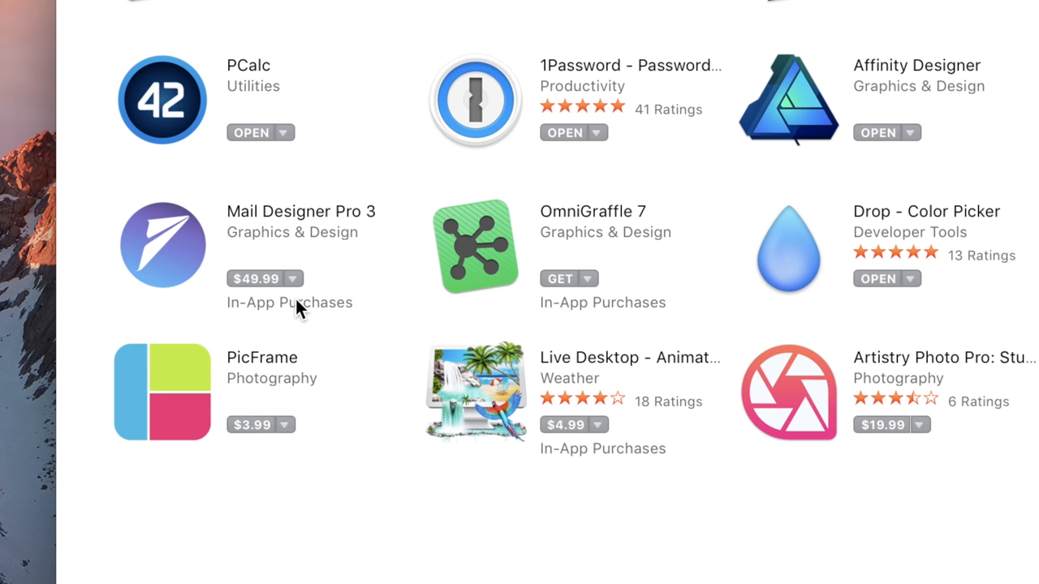